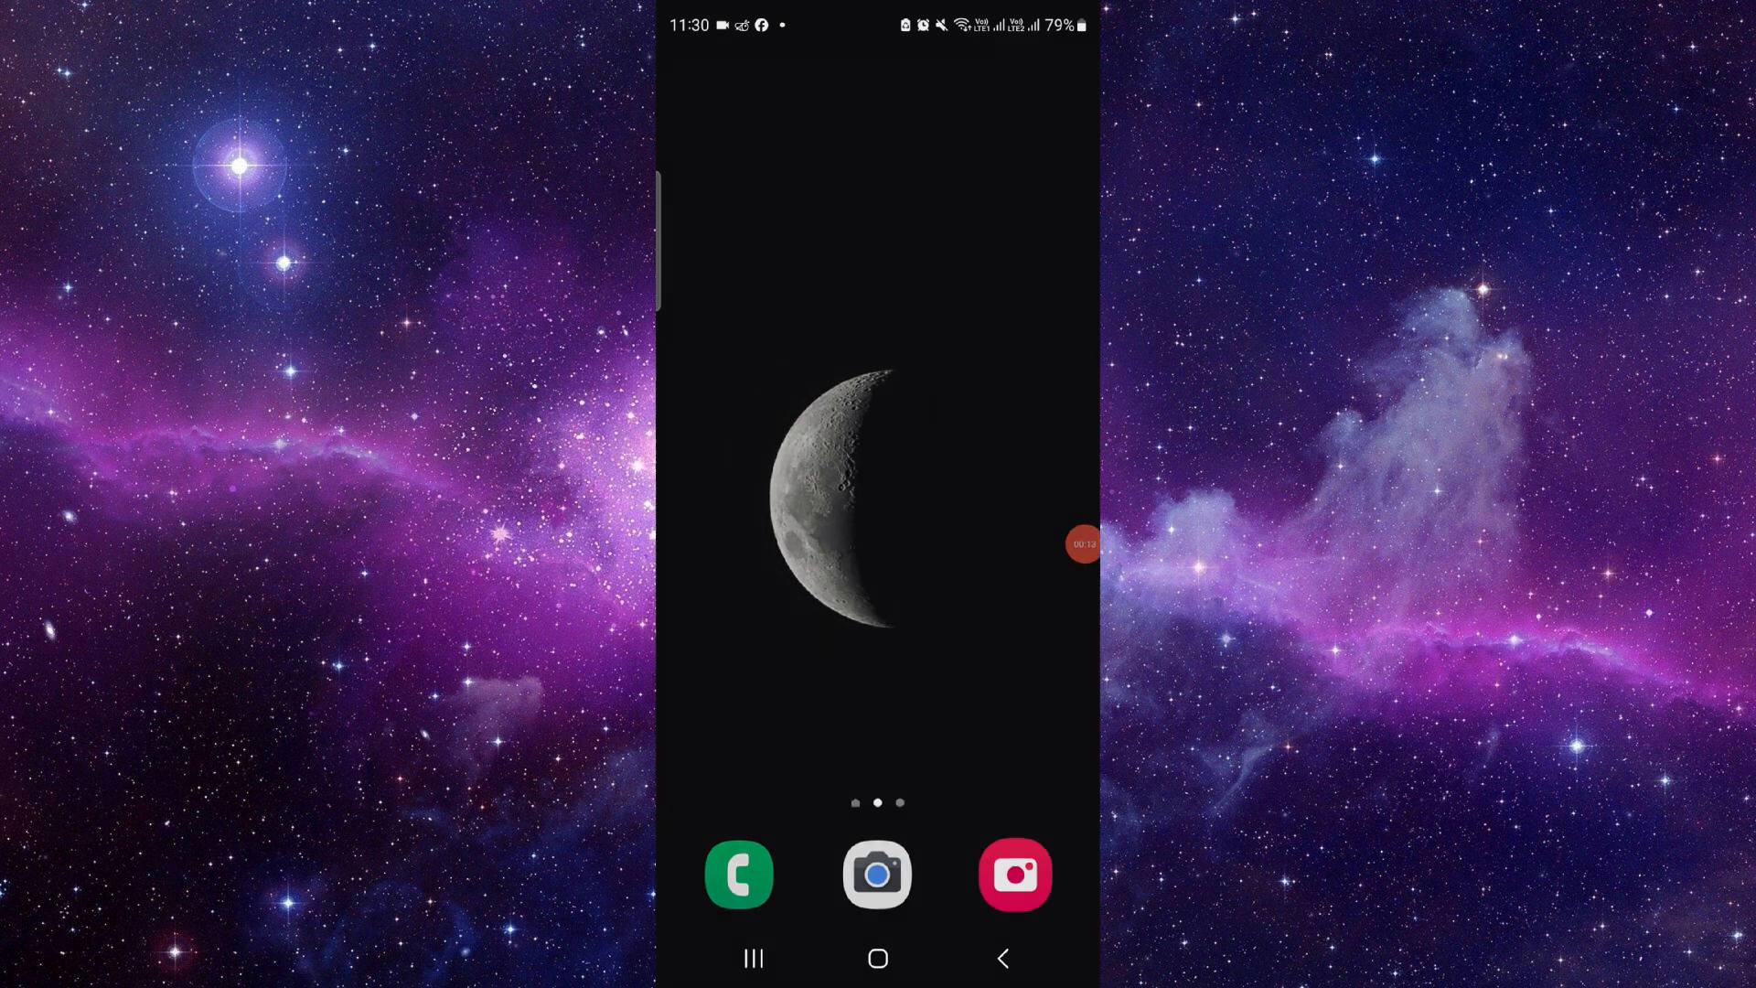
# Launch the Camera app and bring up its settings menu
pyautogui.click(876, 875)
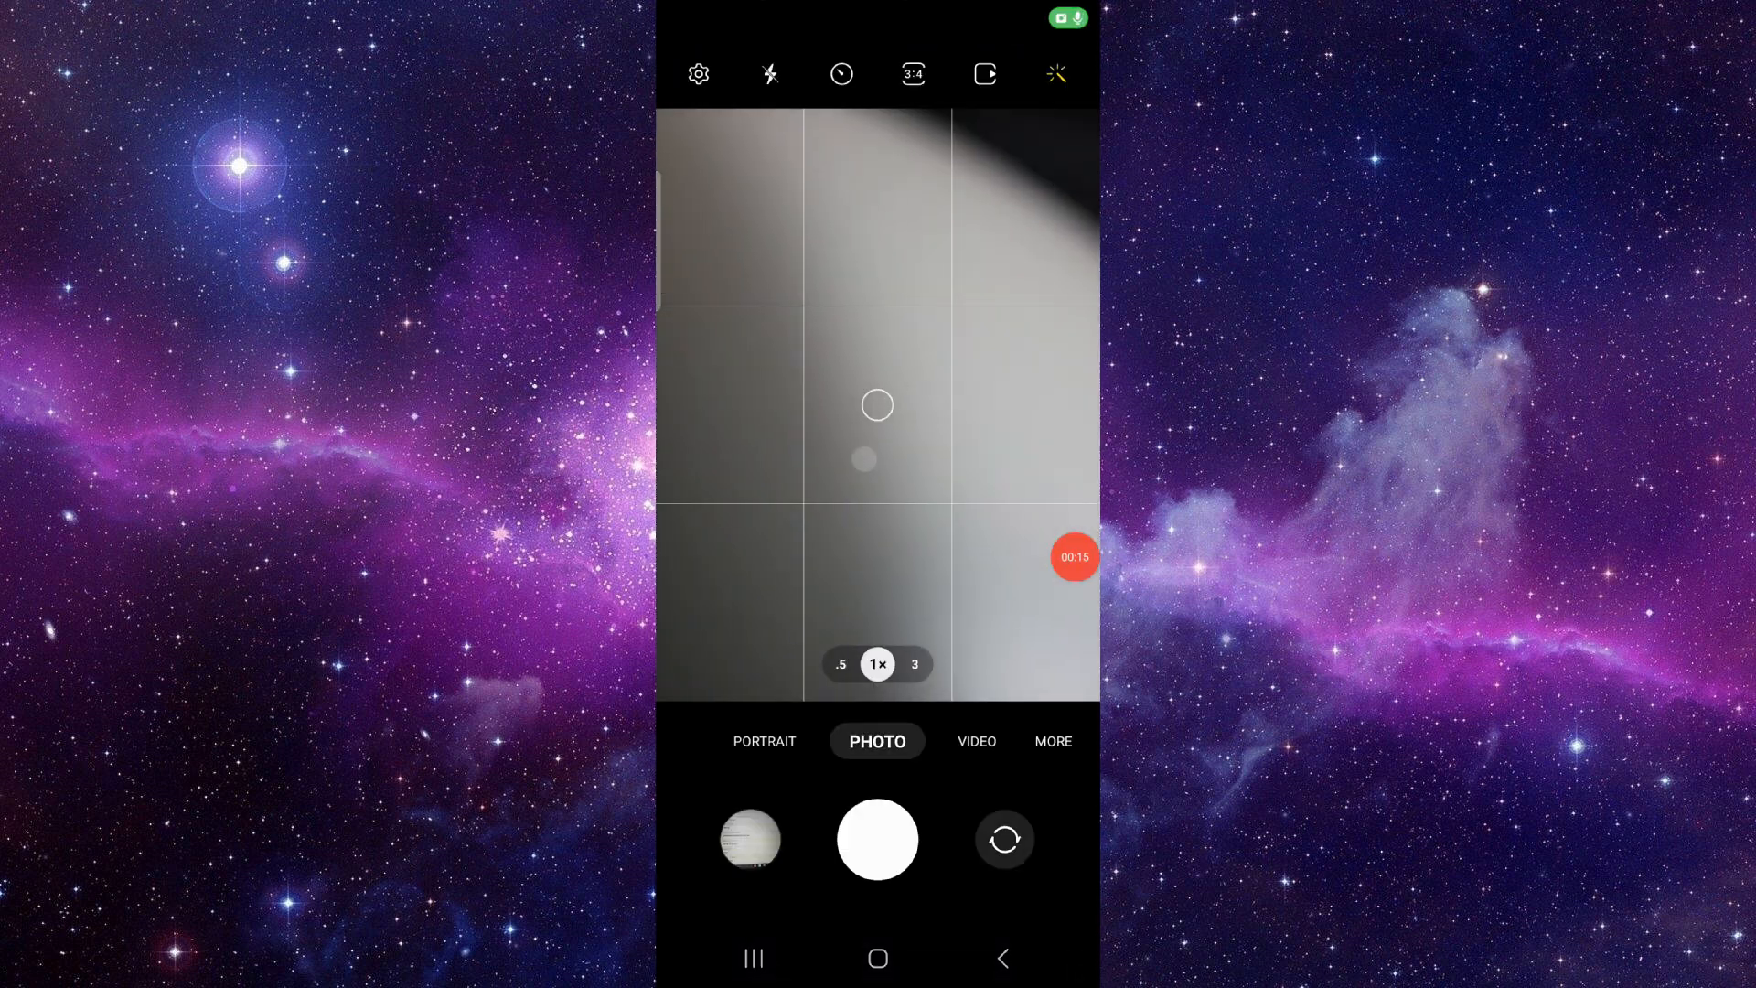
pyautogui.click(697, 73)
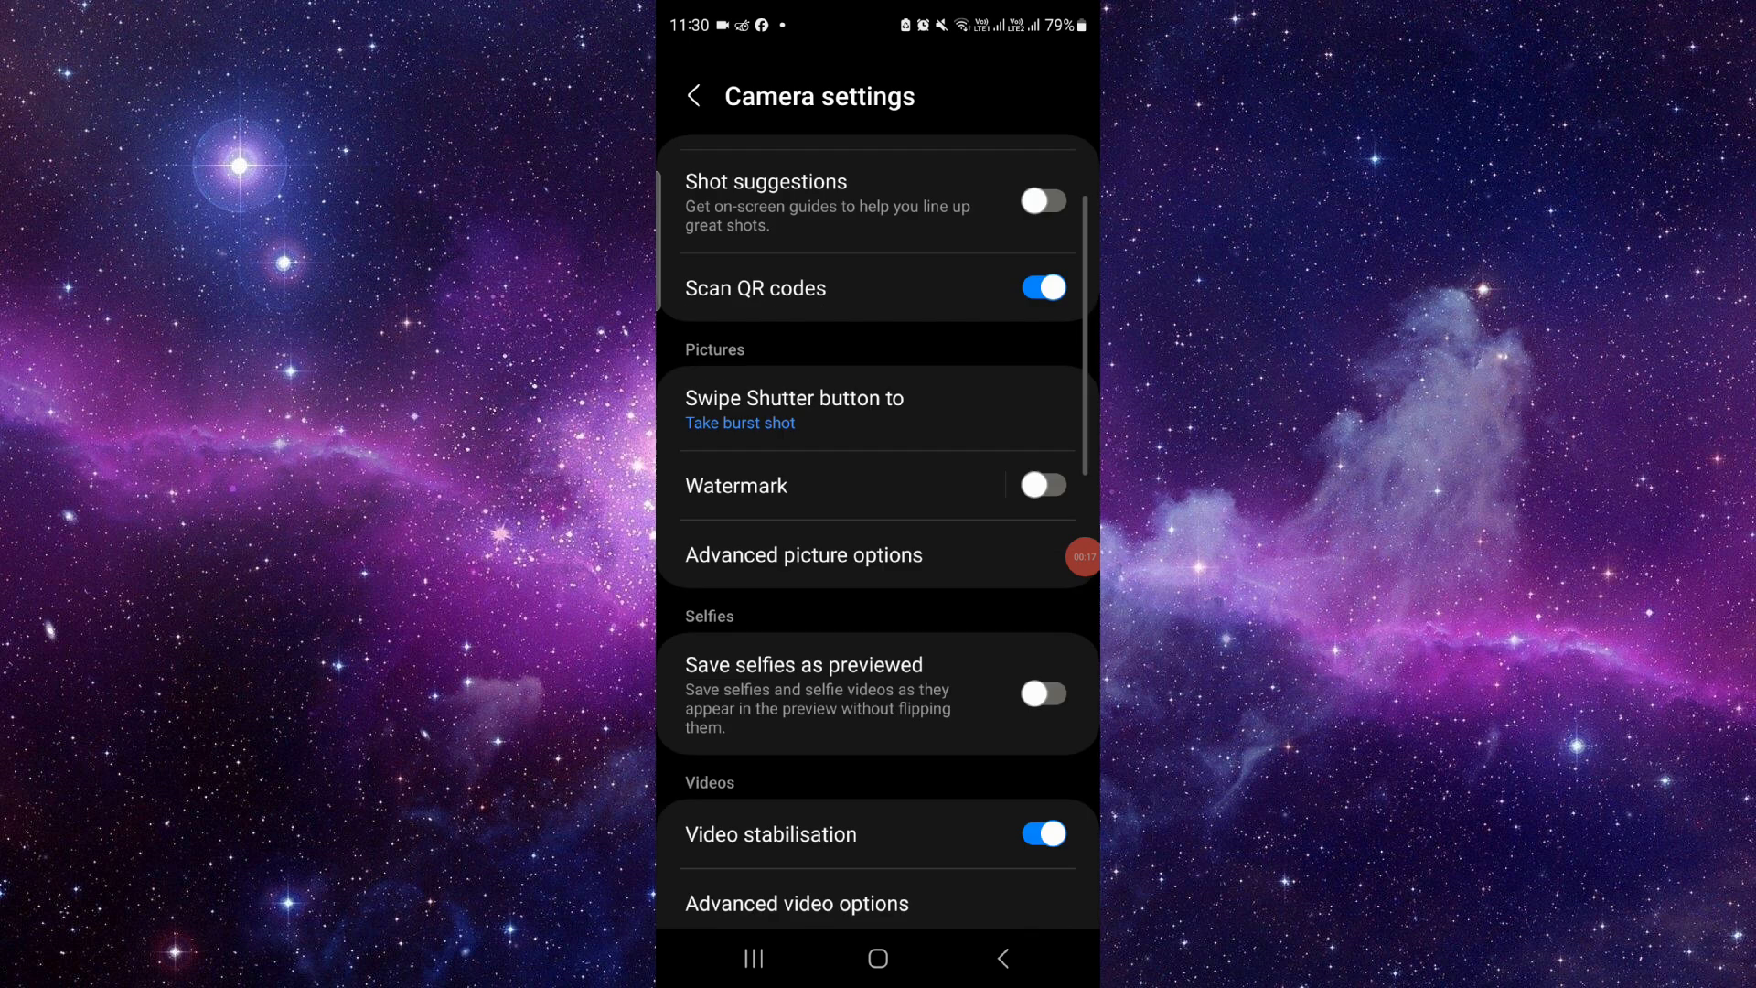
# Review Shooting methods in Camera settings, then return to the photo viewfinder
pyautogui.scroll(-3)
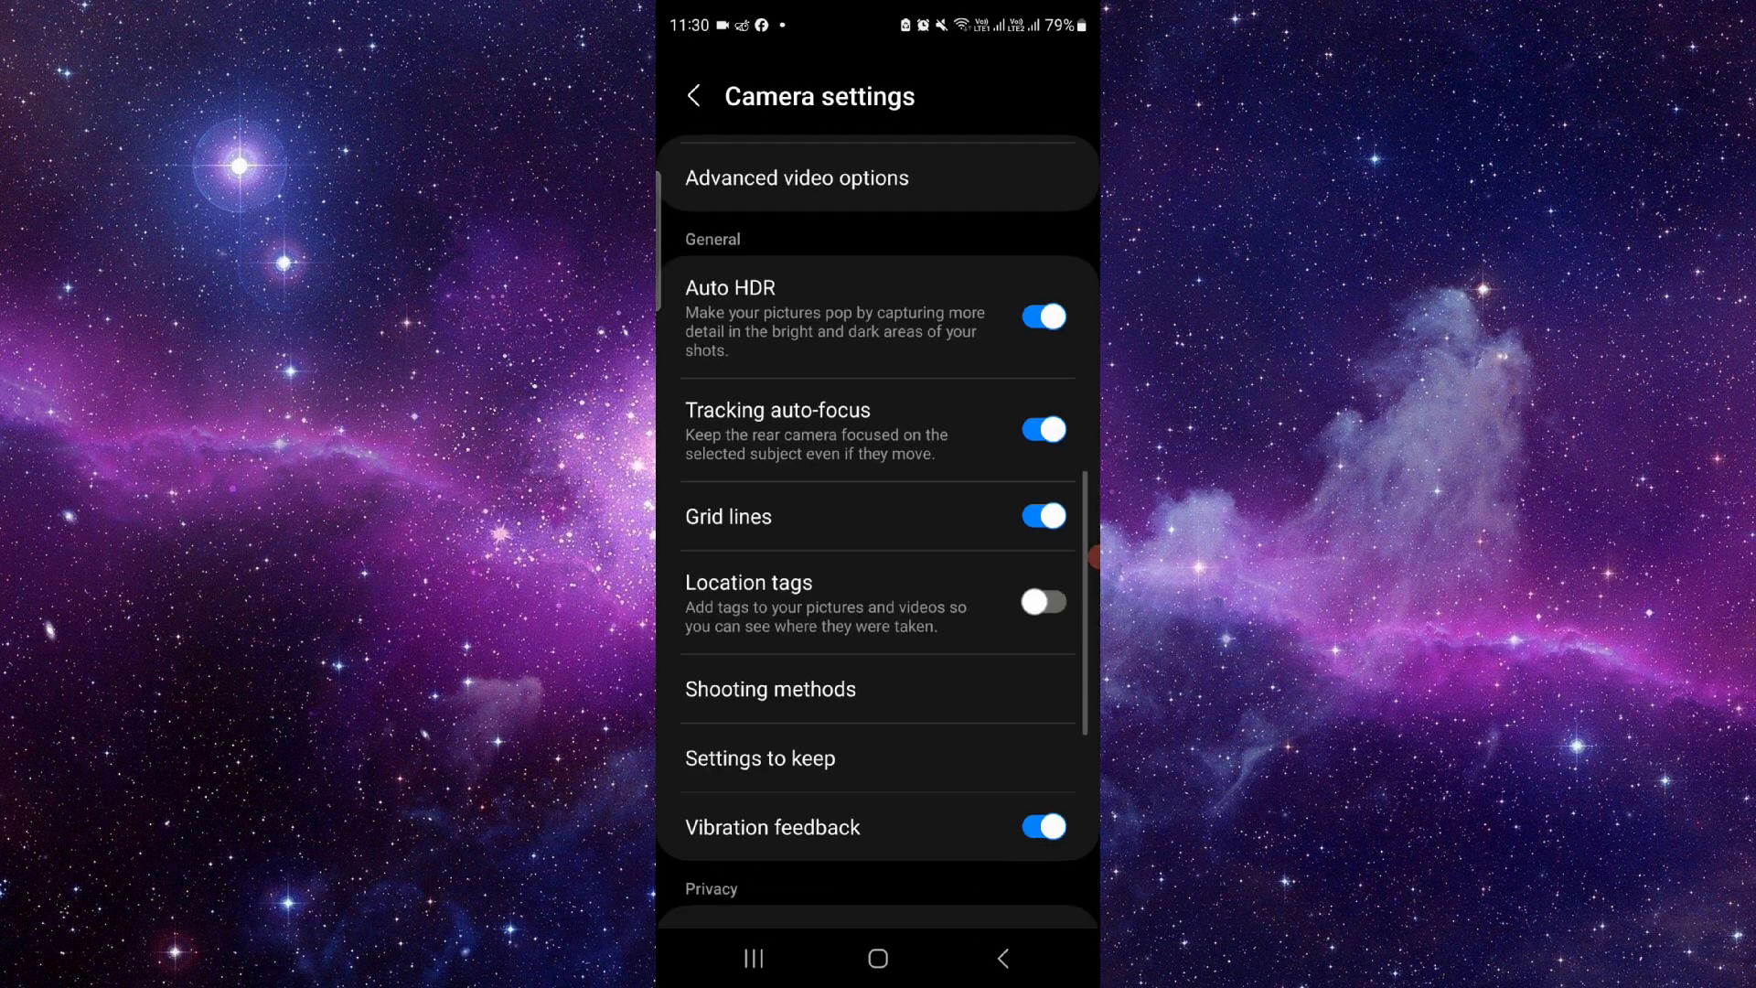
pyautogui.click(770, 690)
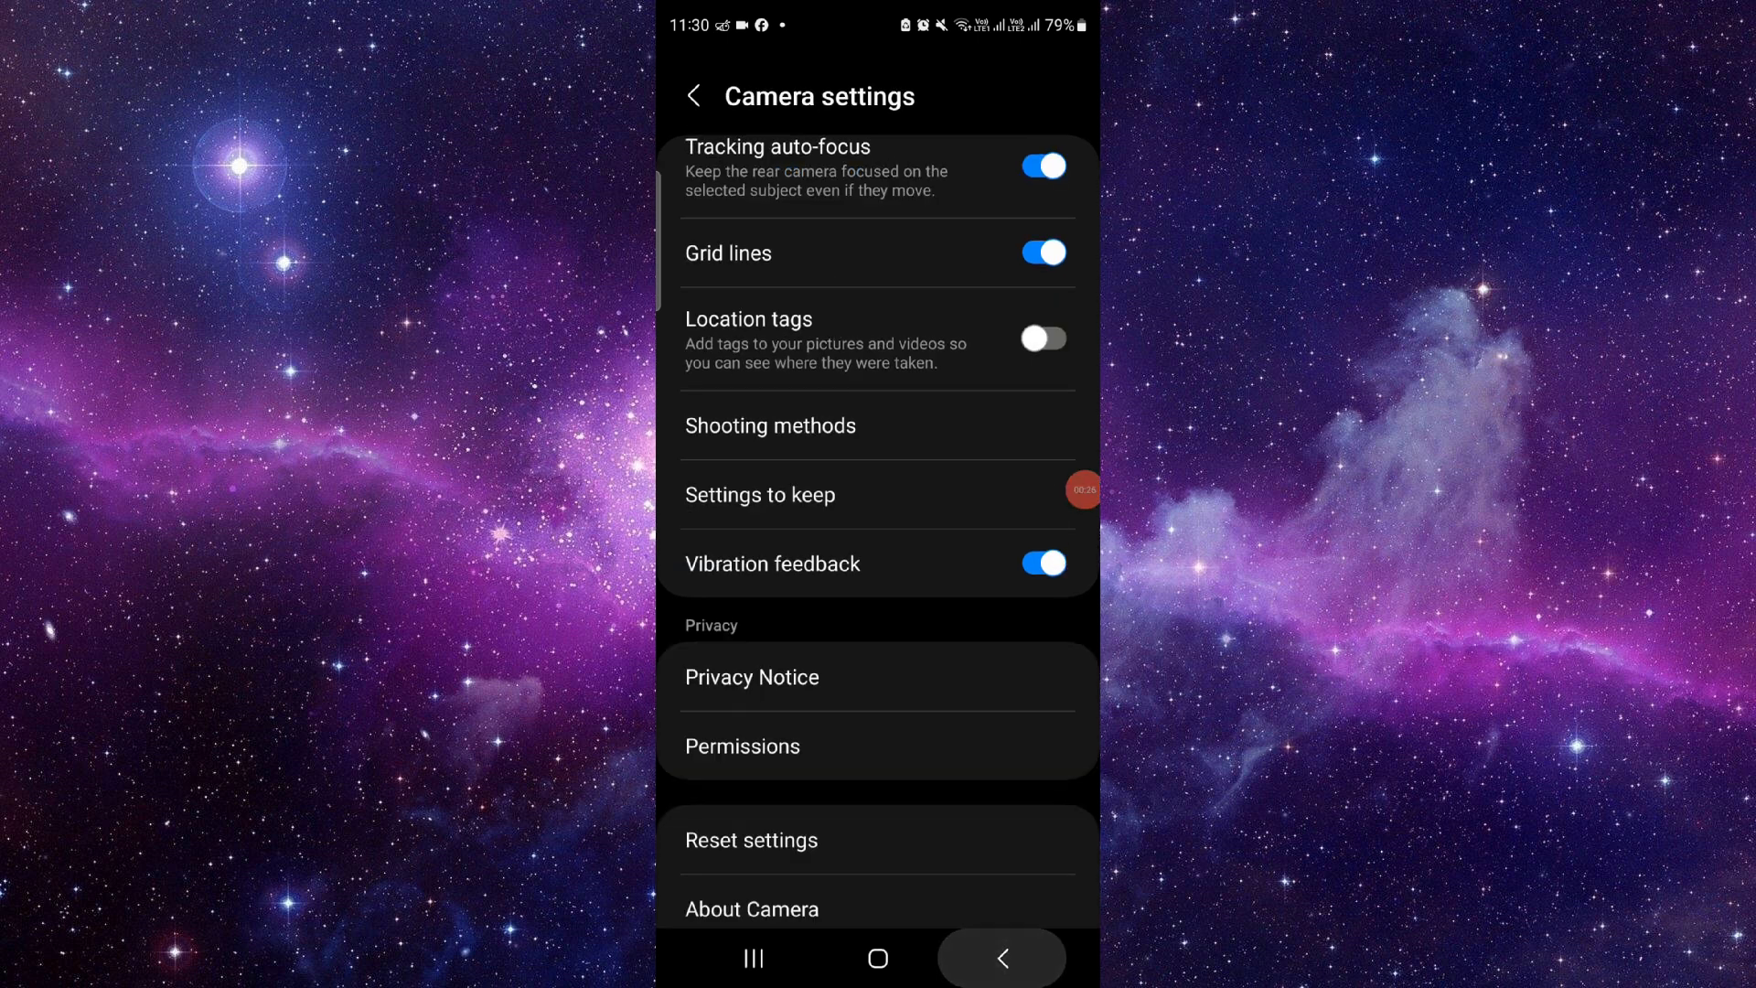
pyautogui.click(691, 95)
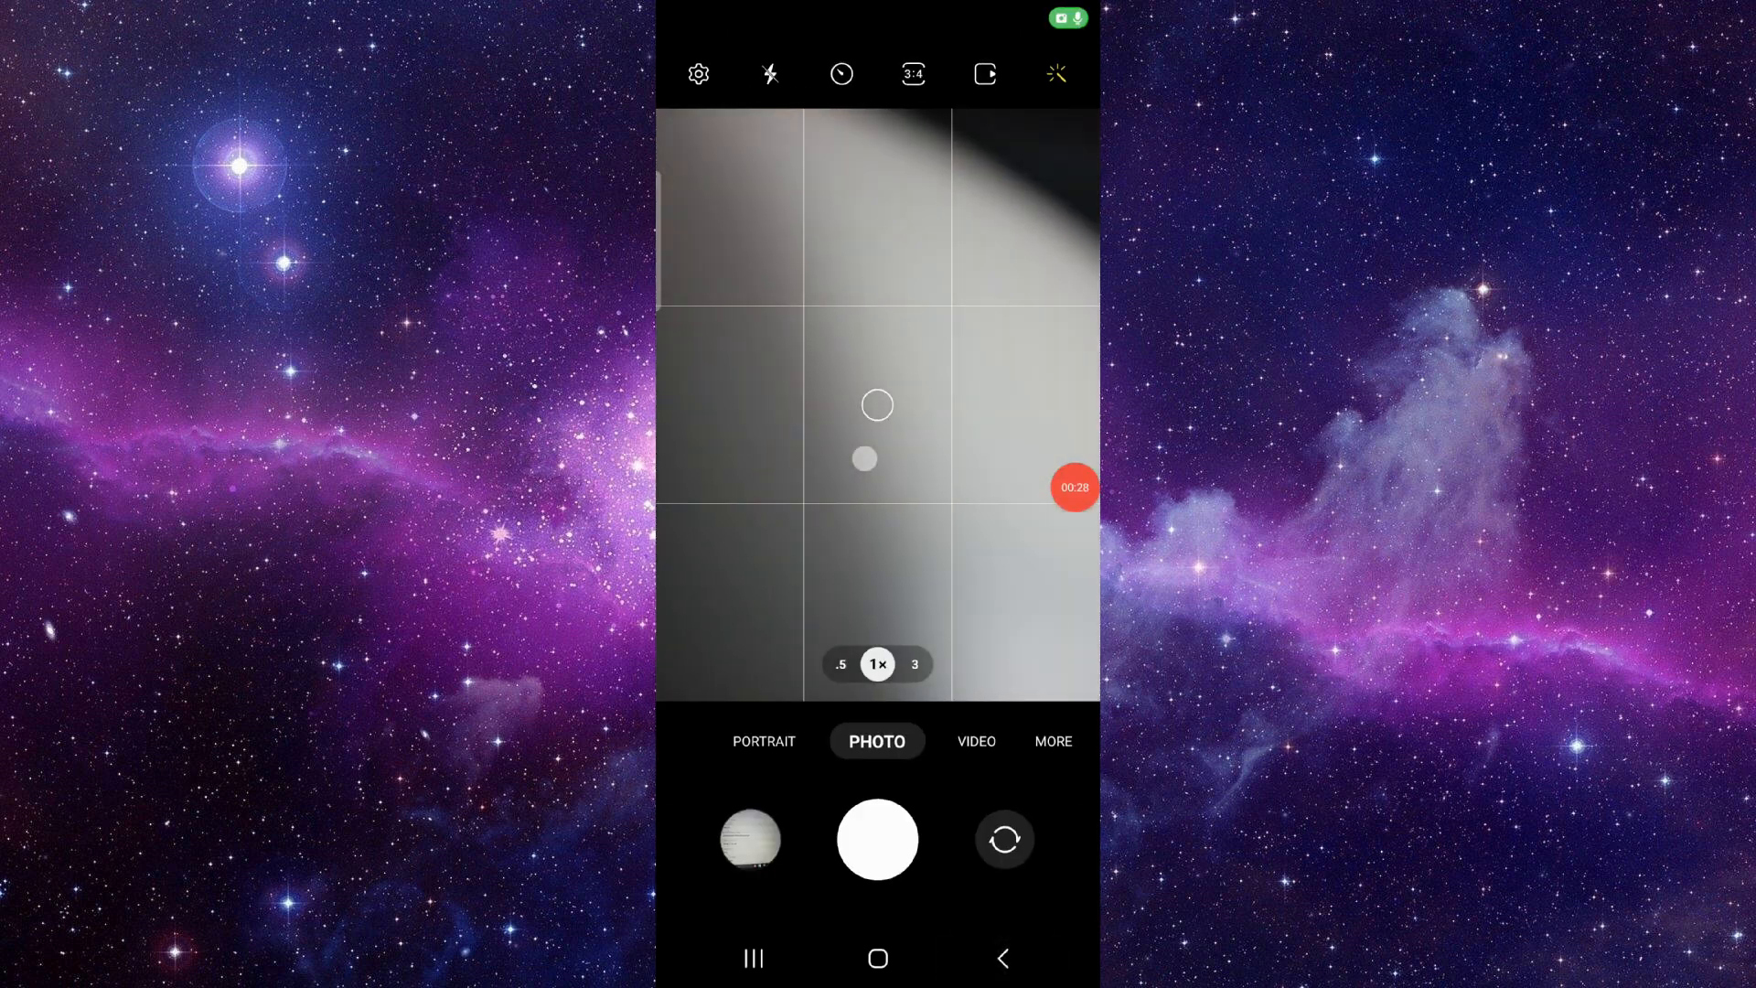